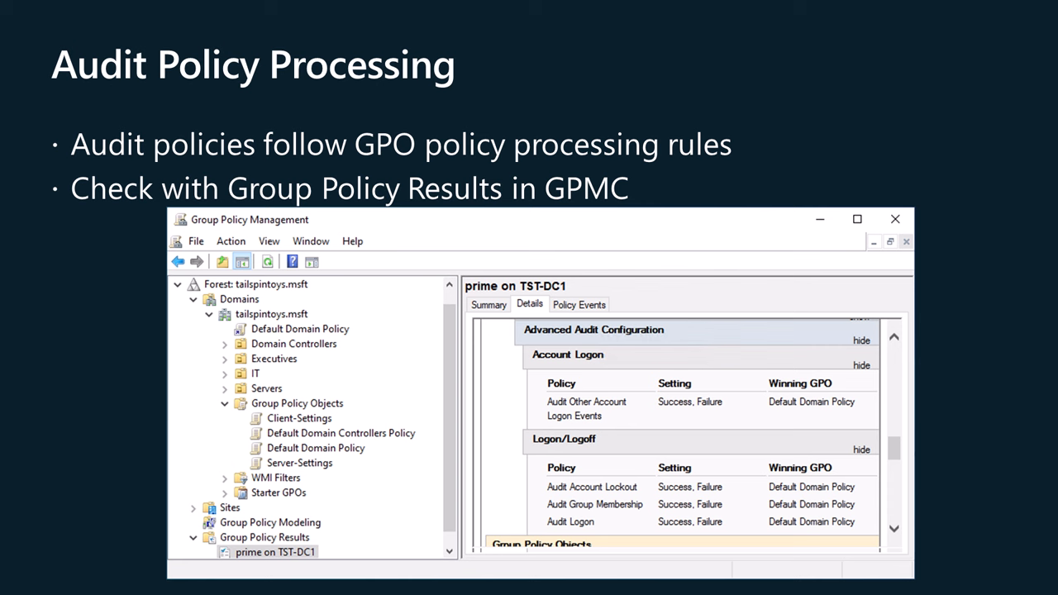
Advance the slide show to the 'Monitoring Auditing Changes' slide.
key(Right)
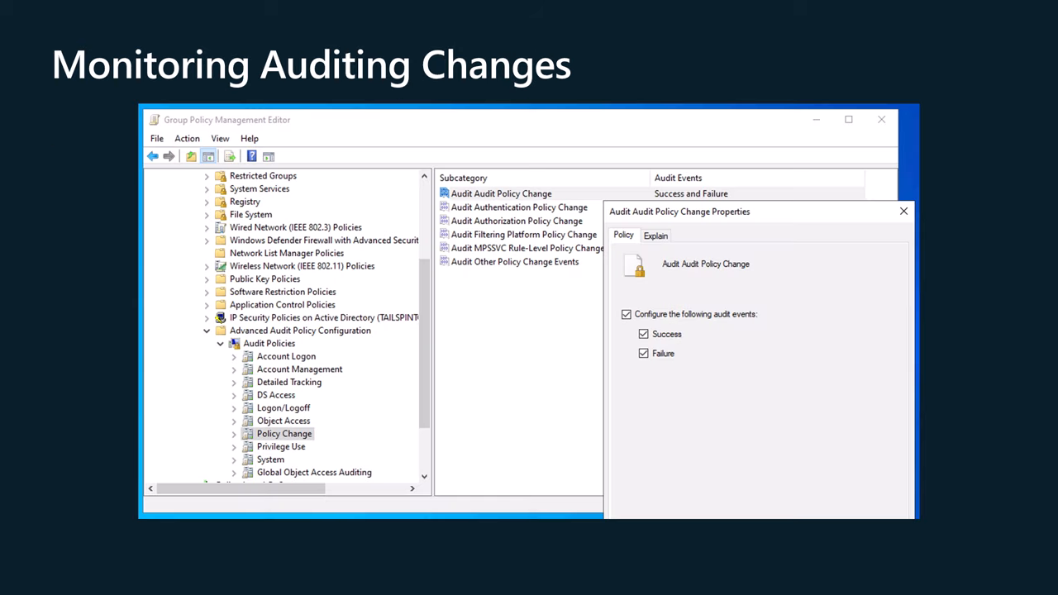